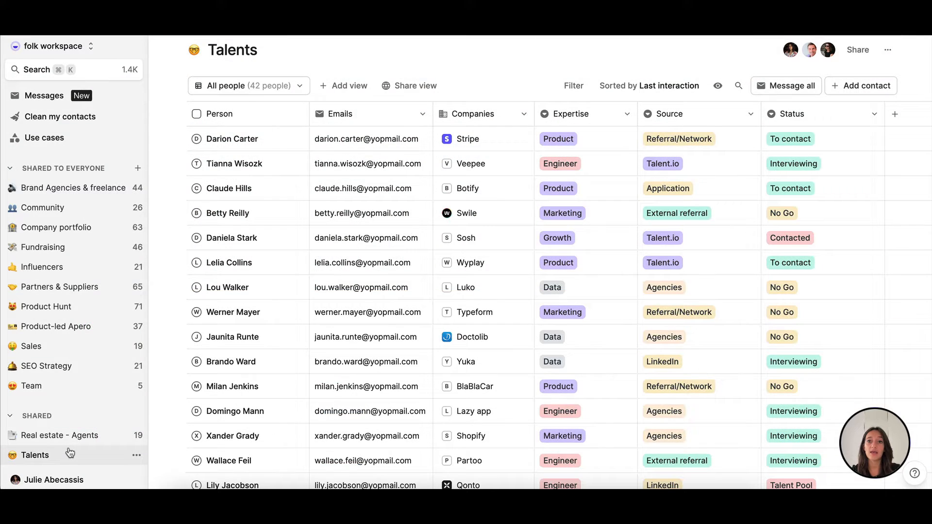
# Step: Browse the Sales and Product-led Apero lists, then land on the Fundraising investor list
pyautogui.click(31, 346)
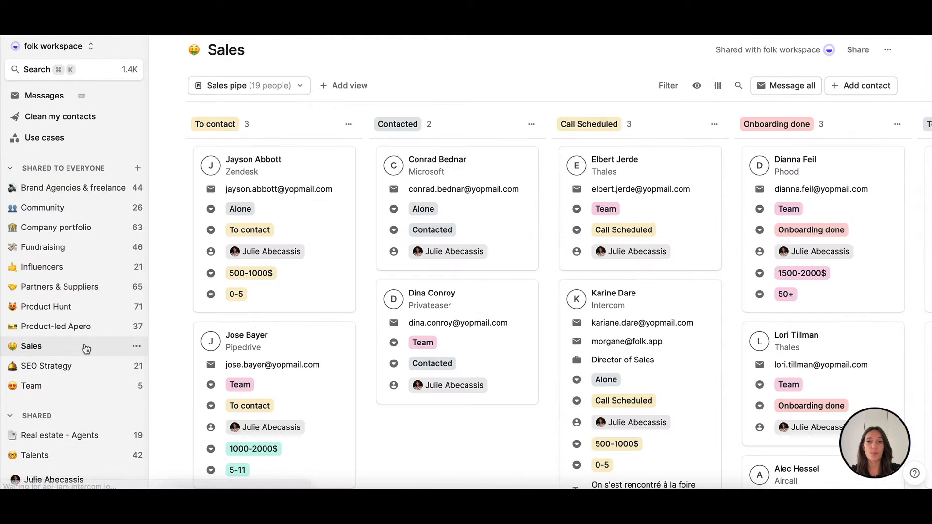
pyautogui.moveTo(87, 332)
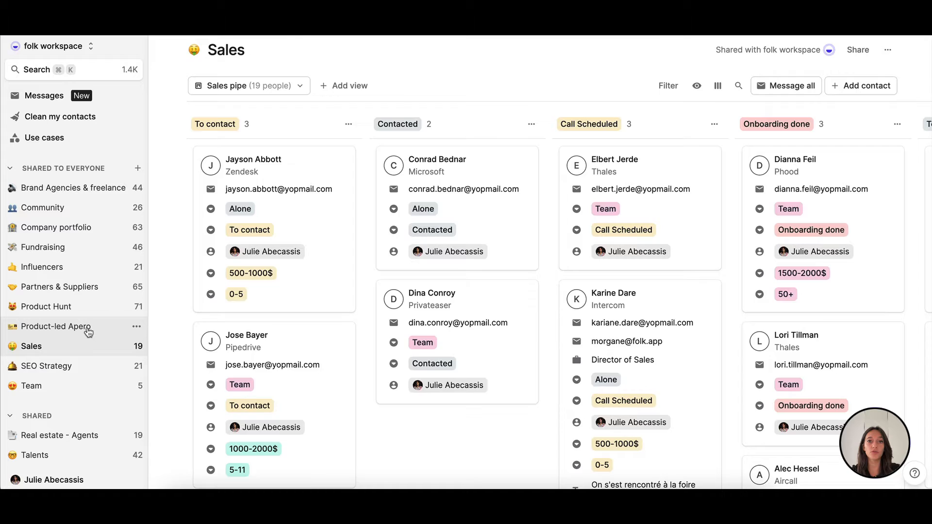
pyautogui.click(56, 326)
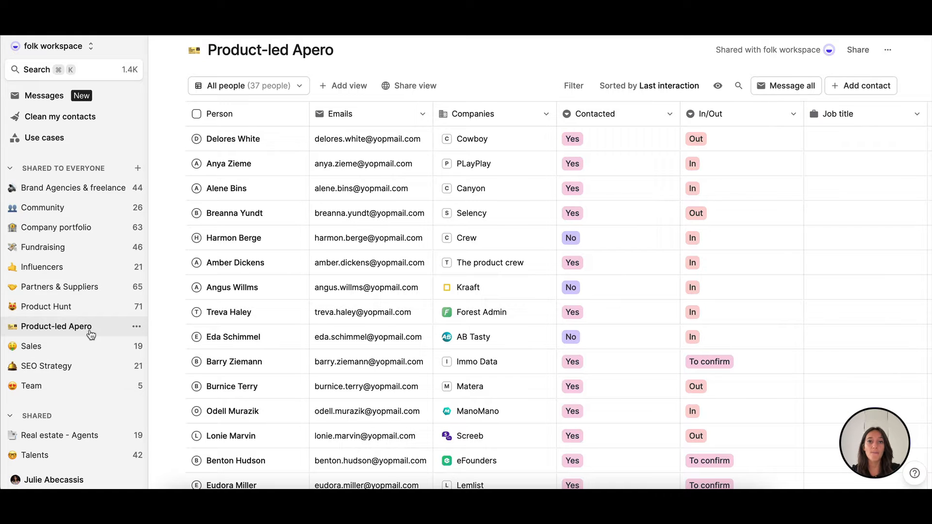
pyautogui.click(43, 247)
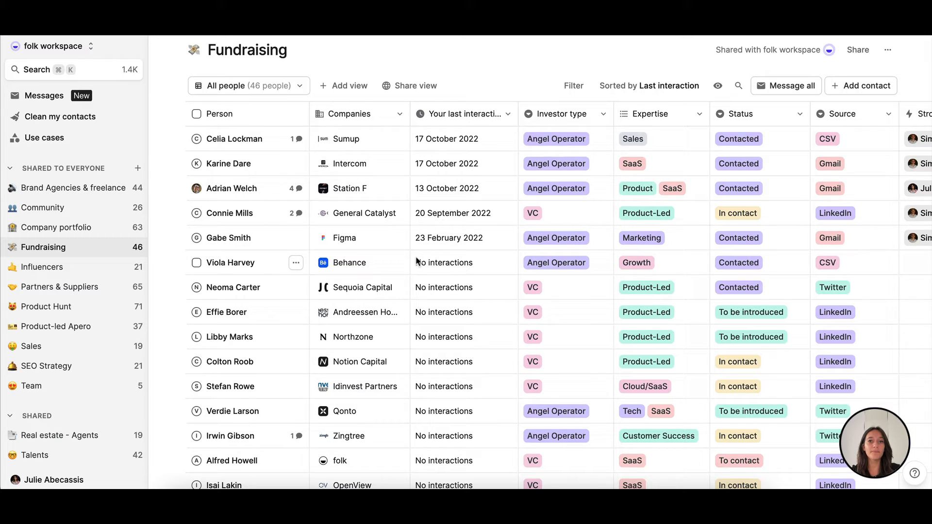
# Step: Scroll down through the 46 Fundraising investors and back to the top
pyautogui.scroll(-3)
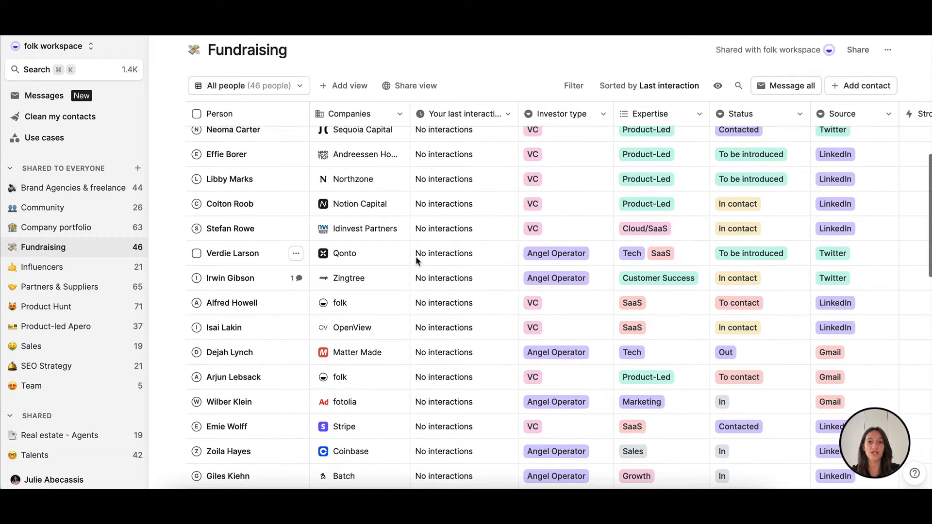
pyautogui.scroll(-3)
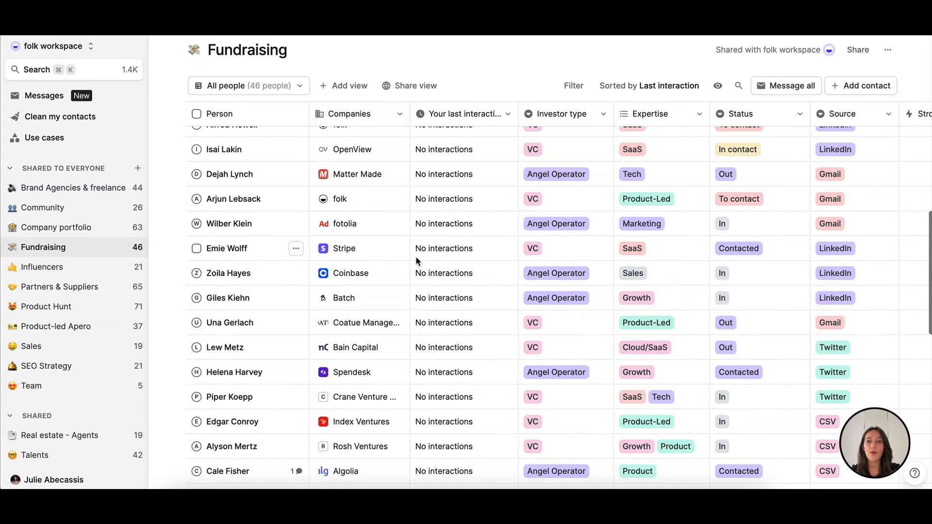
pyautogui.scroll(3)
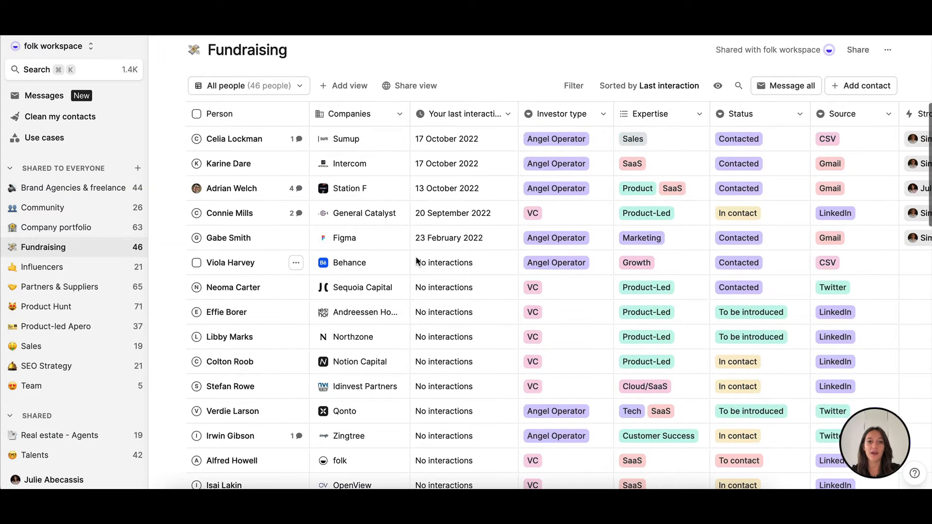
pyautogui.moveTo(837, 132)
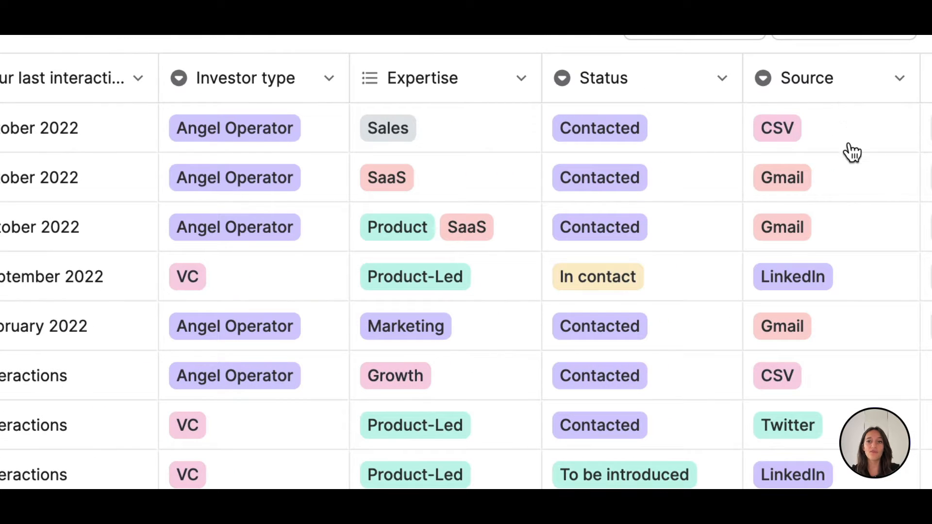
pyautogui.moveTo(862, 277)
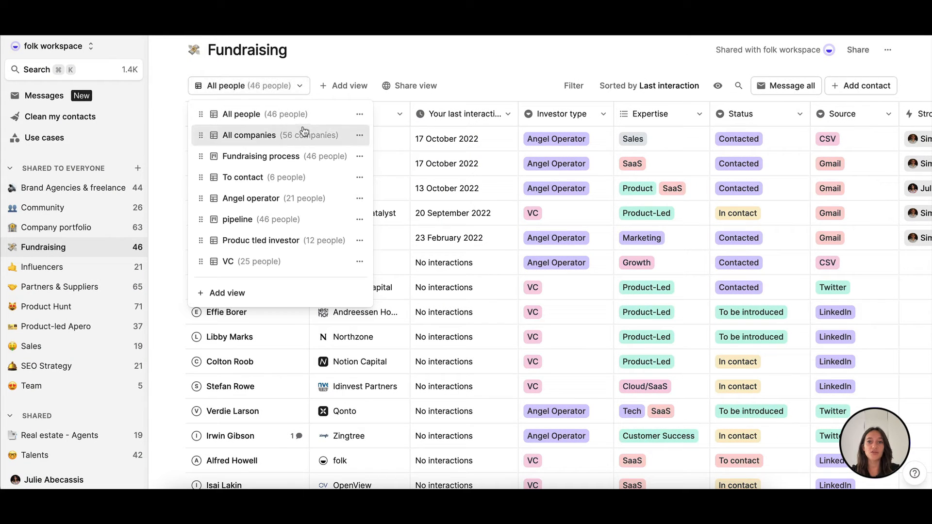
# Step: Switch to the six-person To contact view, check its filter, and message all six
pyautogui.click(243, 177)
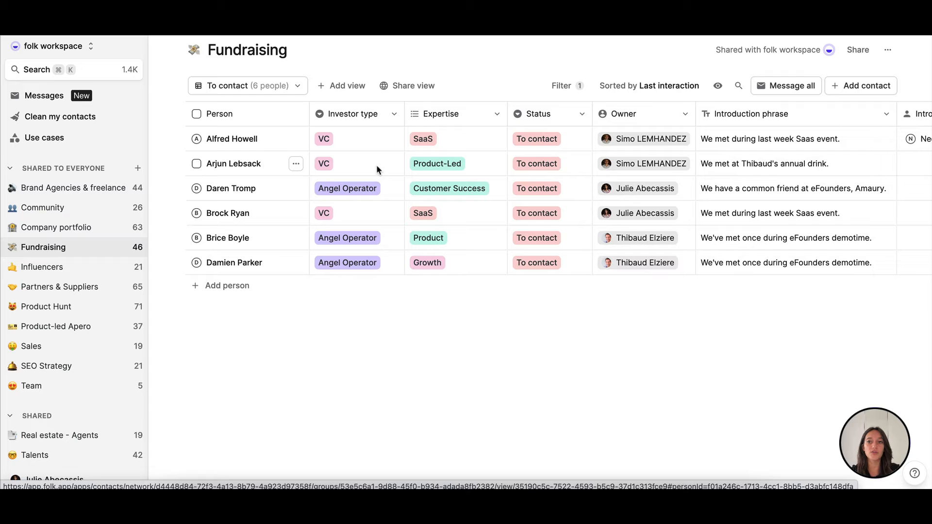
pyautogui.moveTo(559, 85)
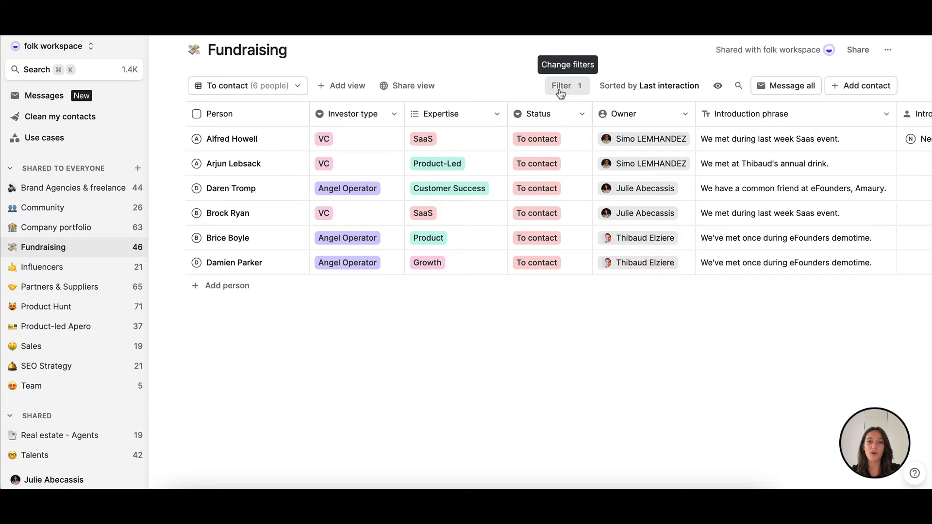
pyautogui.click(560, 85)
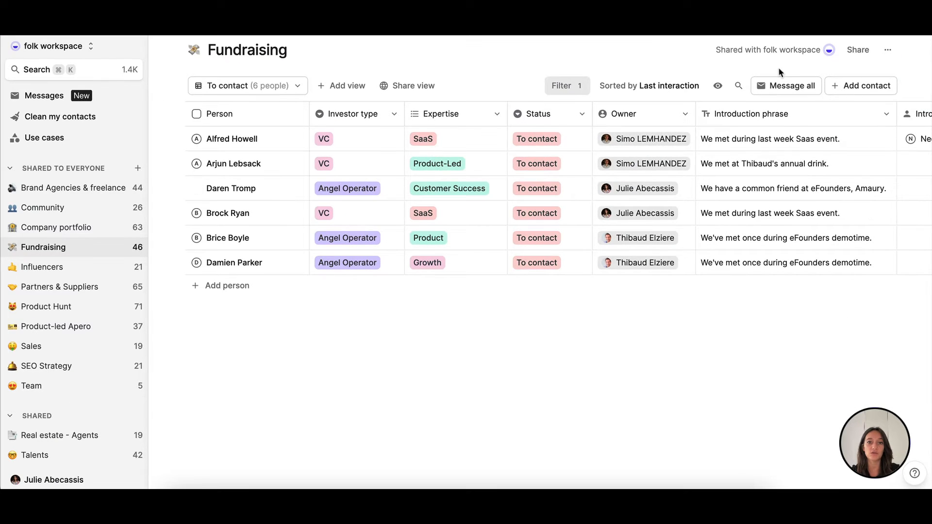
pyautogui.click(786, 86)
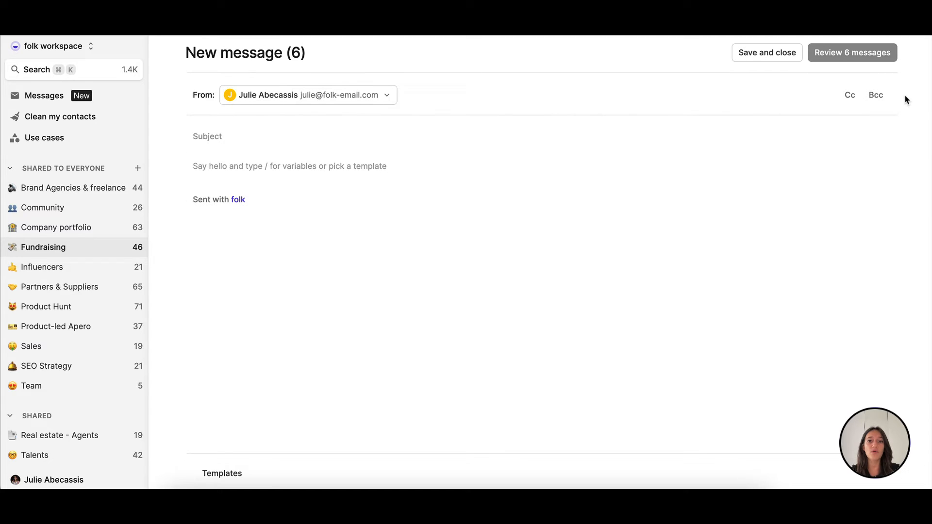
pyautogui.click(308, 94)
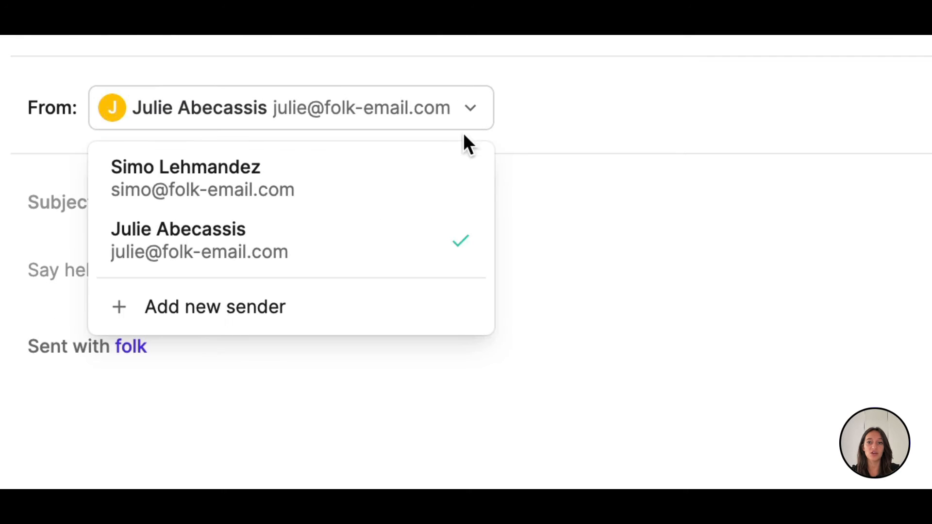
pyautogui.click(184, 167)
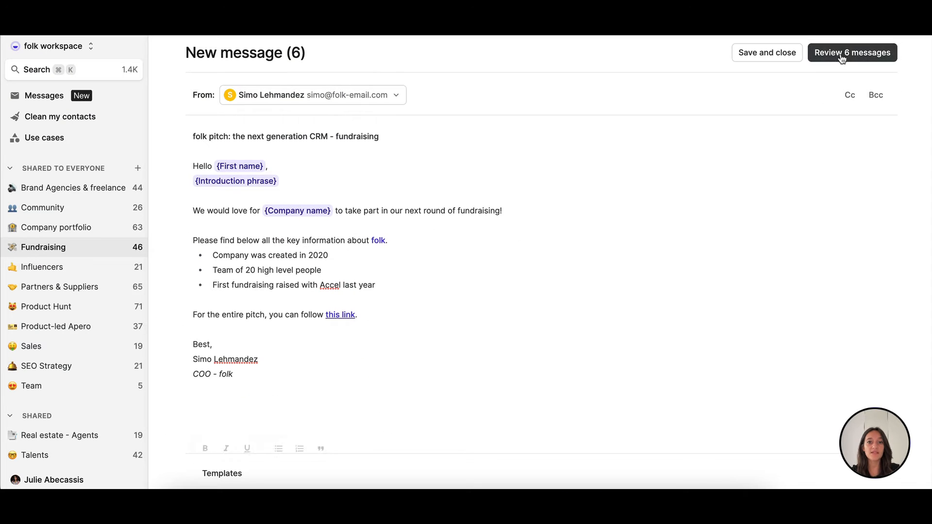
pyautogui.click(852, 52)
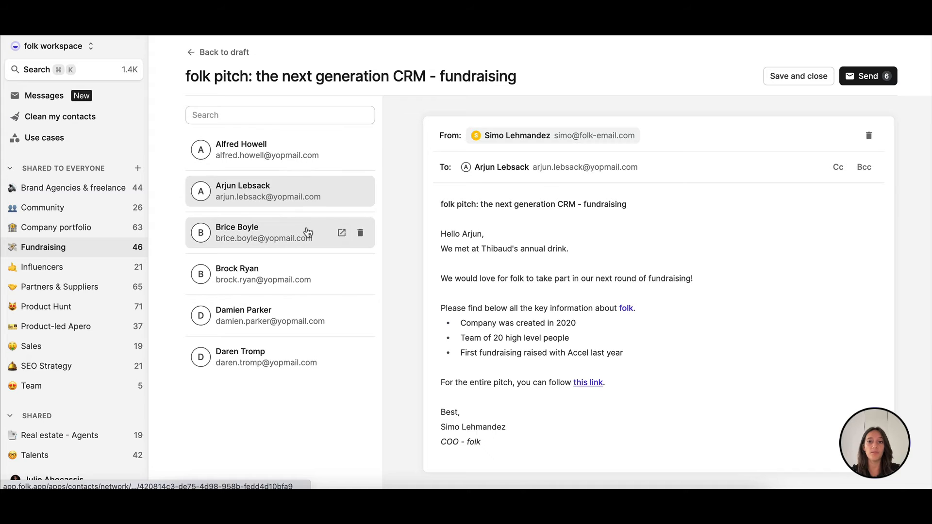
pyautogui.click(280, 232)
pyautogui.write("Hope you're well sinc")
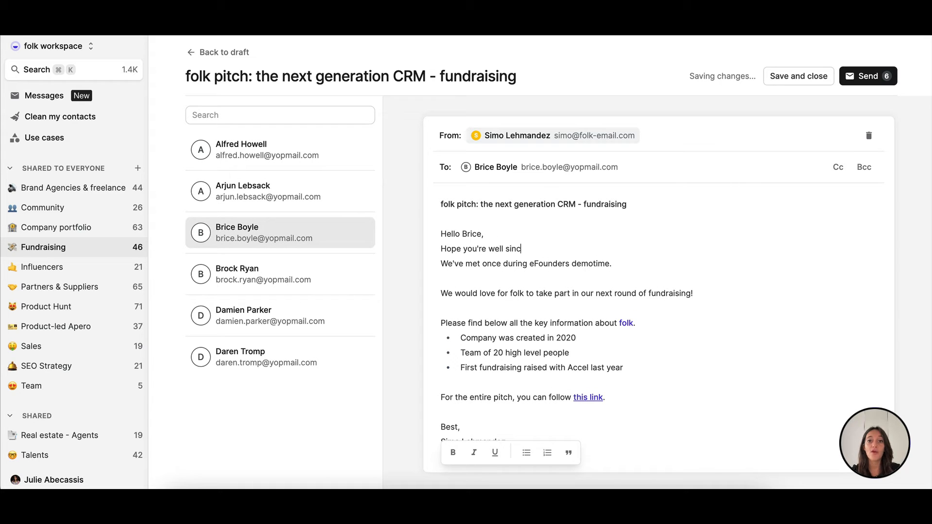
pyautogui.write('e last time!')
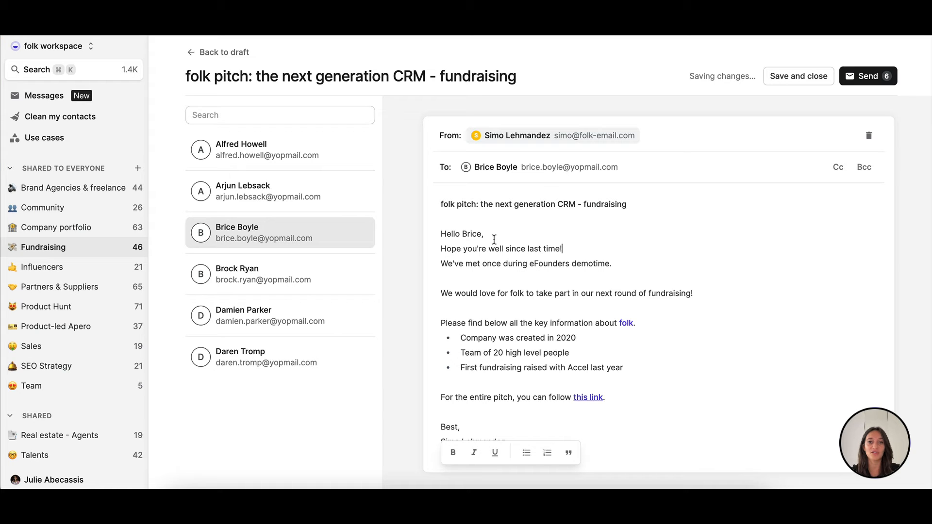
pyautogui.click(279, 316)
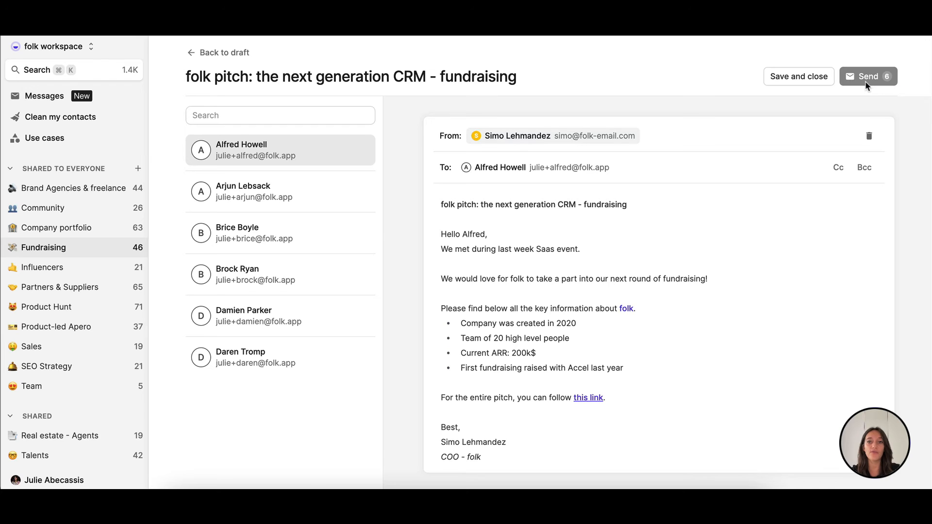
# Step: Send all six emails and return to the Fundraising pipeline board
pyautogui.click(868, 76)
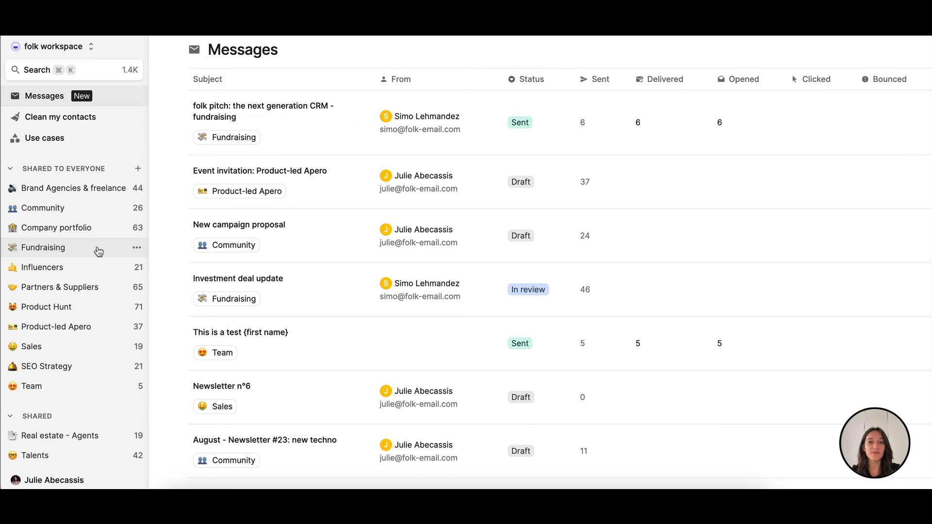
pyautogui.click(44, 248)
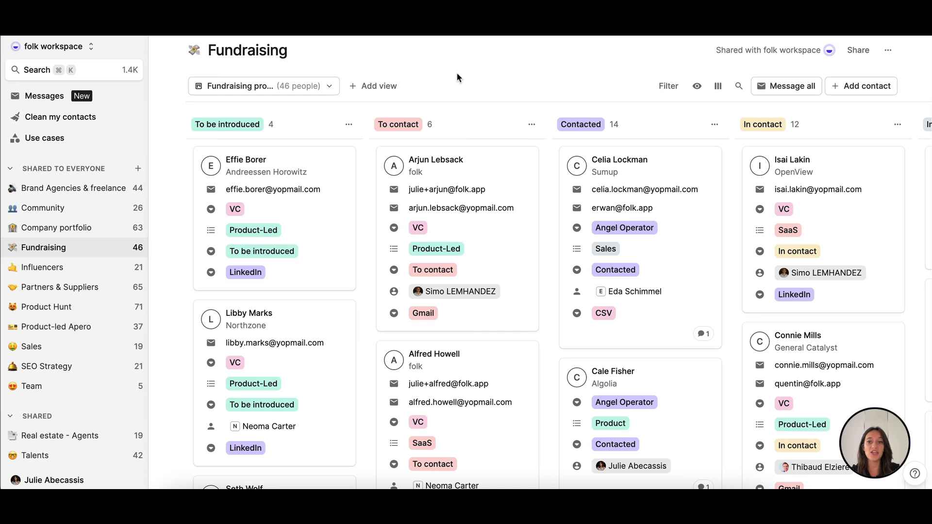